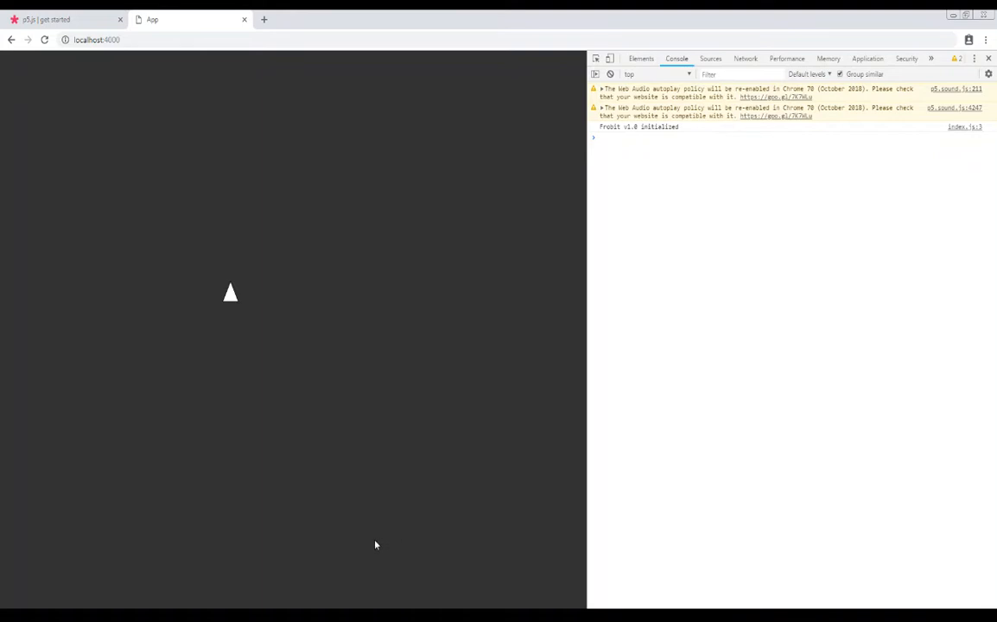
pyautogui.moveTo(281, 125)
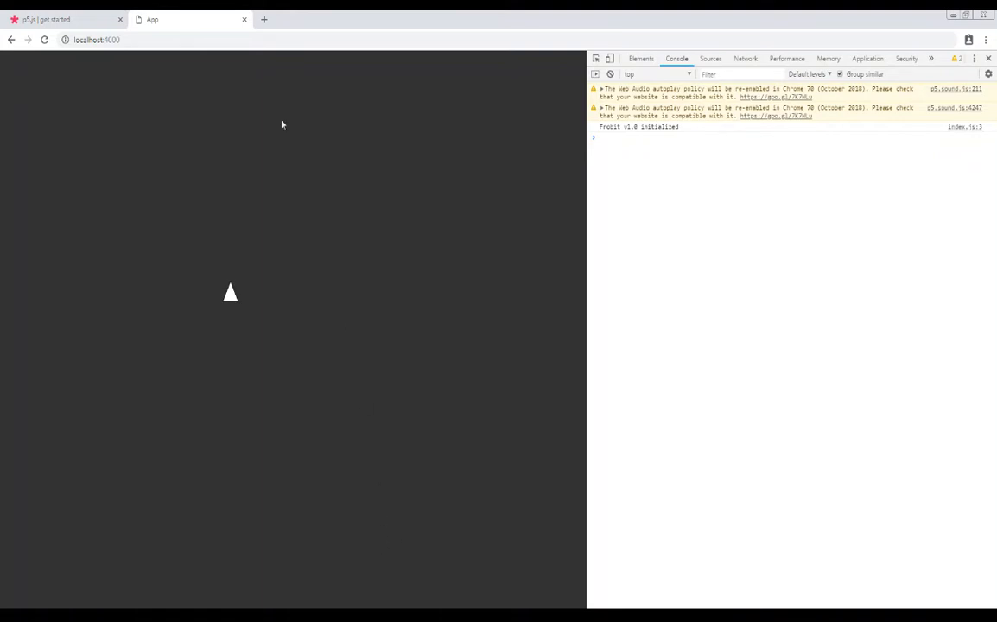
pyautogui.moveTo(280, 119)
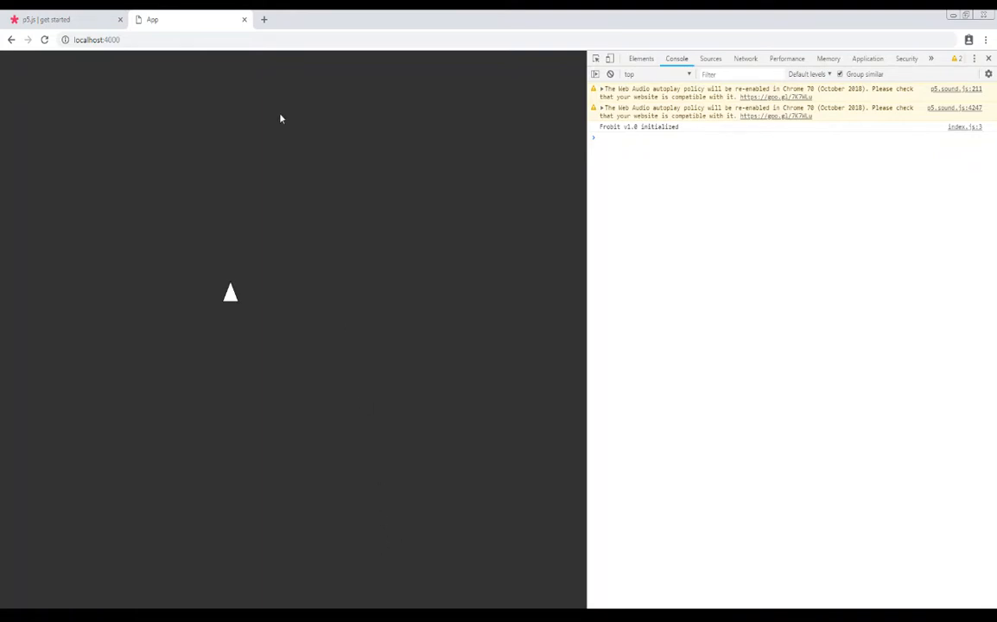
pyautogui.moveTo(280, 78)
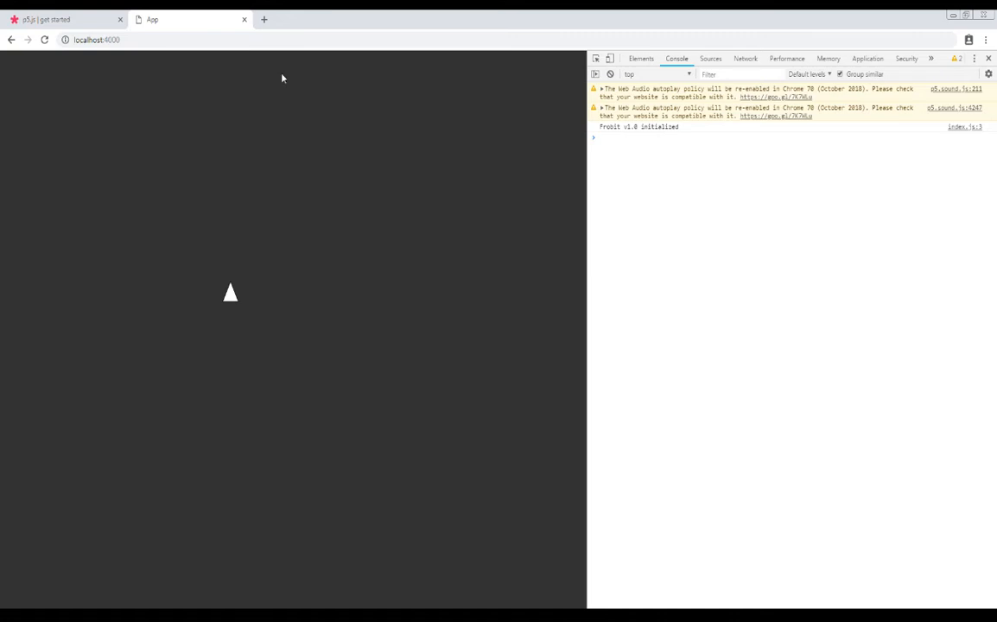
# Step: Load owom.io in a new Chrome tab
pyautogui.click(264, 19)
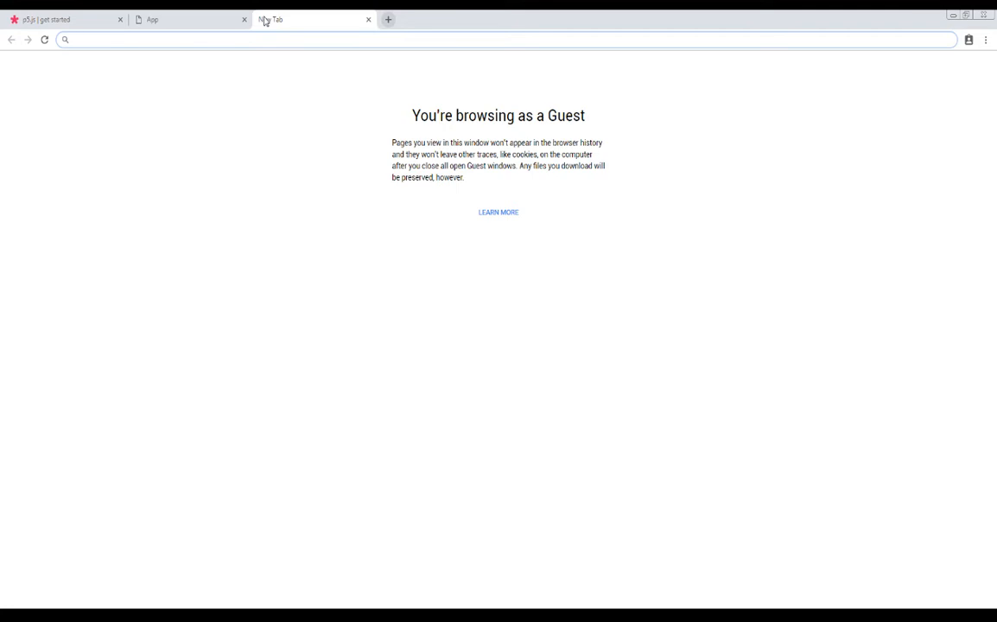
pyautogui.write('owom.io/#')
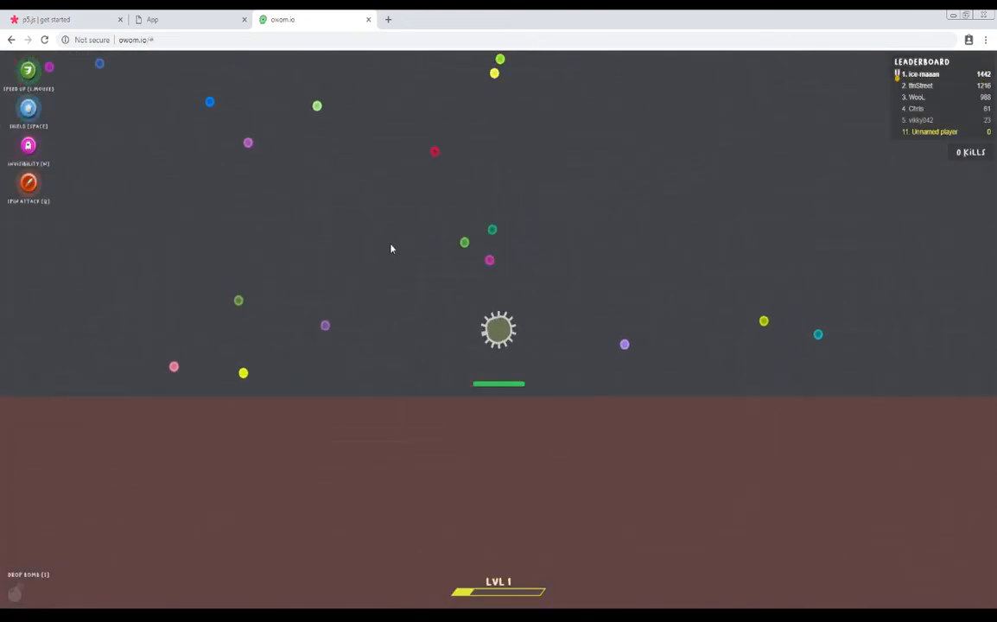
pyautogui.moveTo(384, 314)
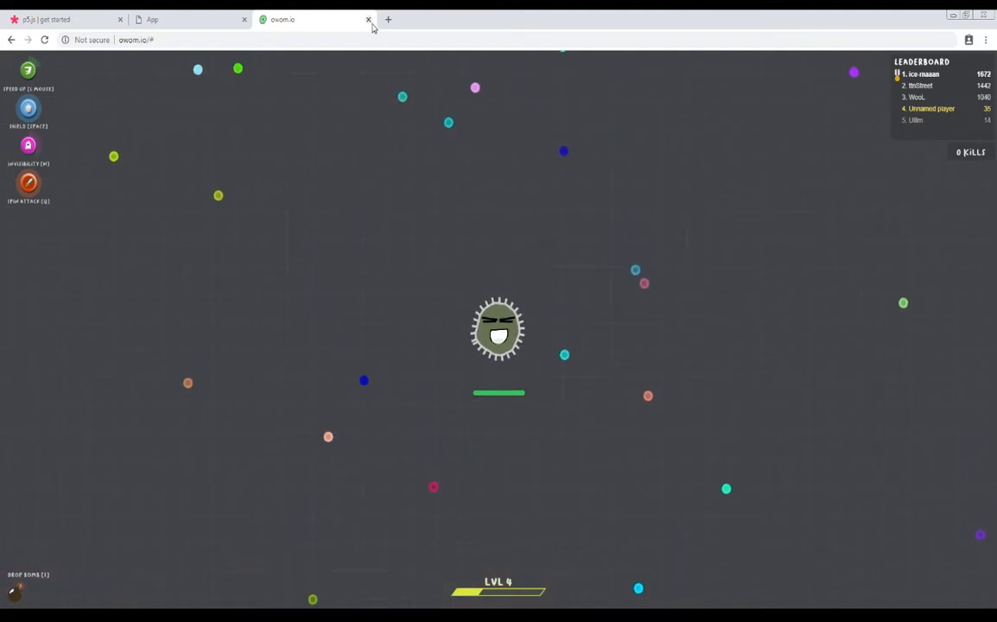
# Step: Close the owom.io tab to return to the localhost triangle app
pyautogui.click(369, 20)
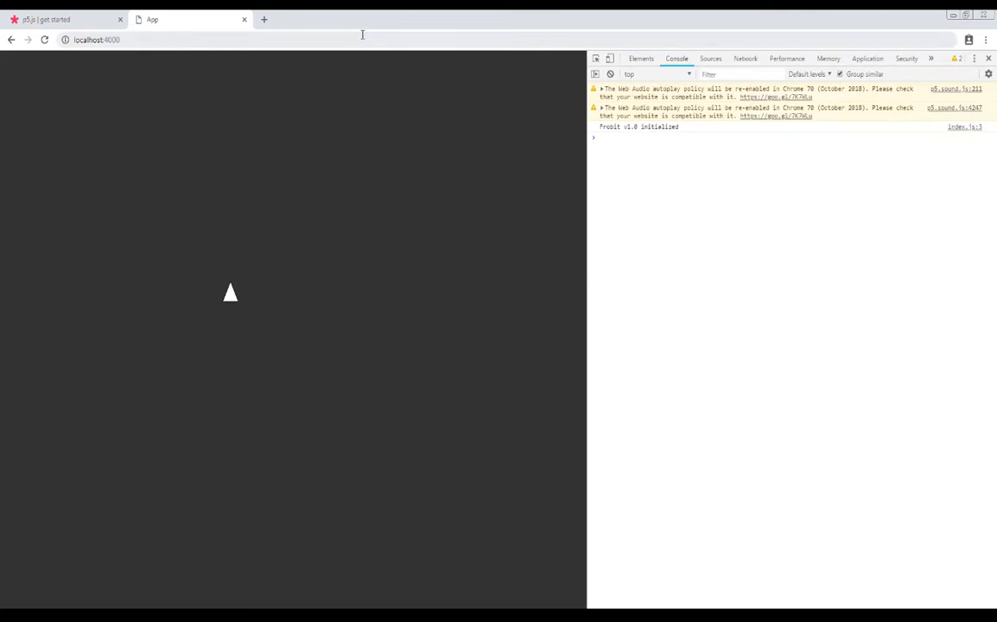
pyautogui.moveTo(388, 383)
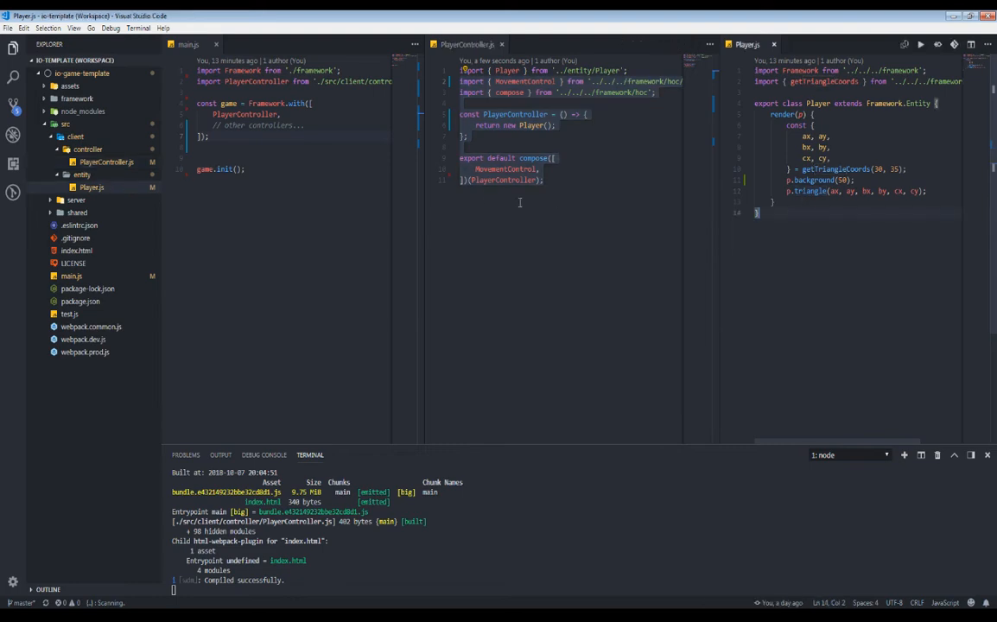
# Step: Highlight the PlayerController references in main.js, then return to the App tab
pyautogui.doubleClick(244, 114)
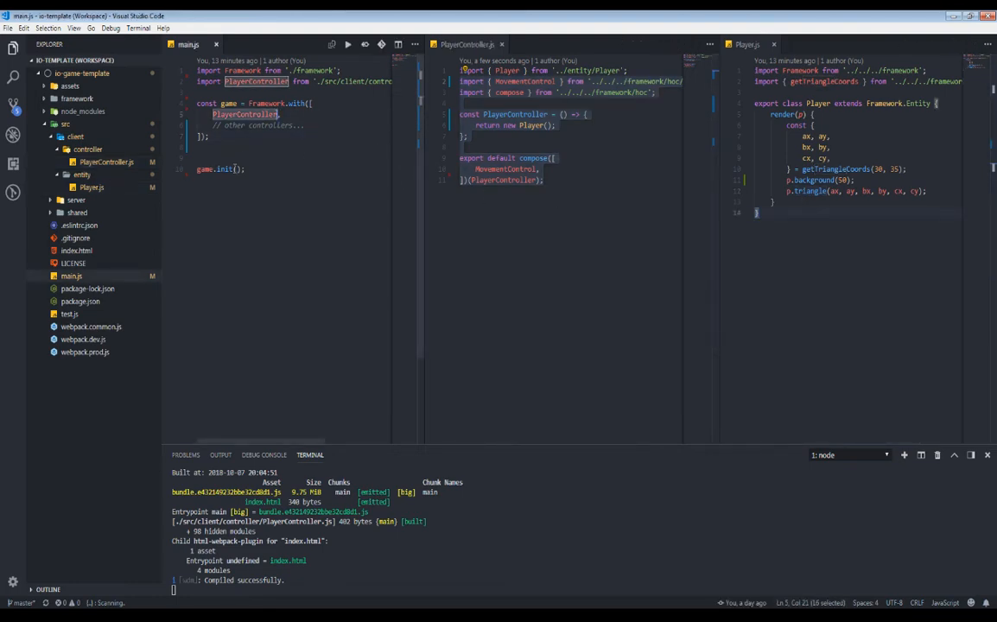
pyautogui.click(273, 223)
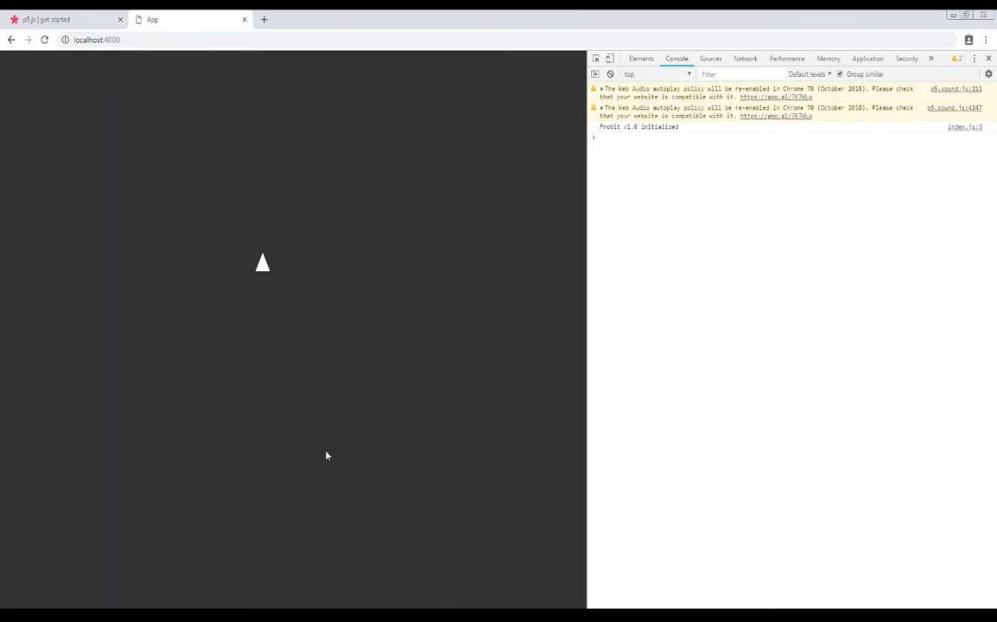
# Step: Scroll the p5.js Get Started page down to its Environment section
pyautogui.click(60, 19)
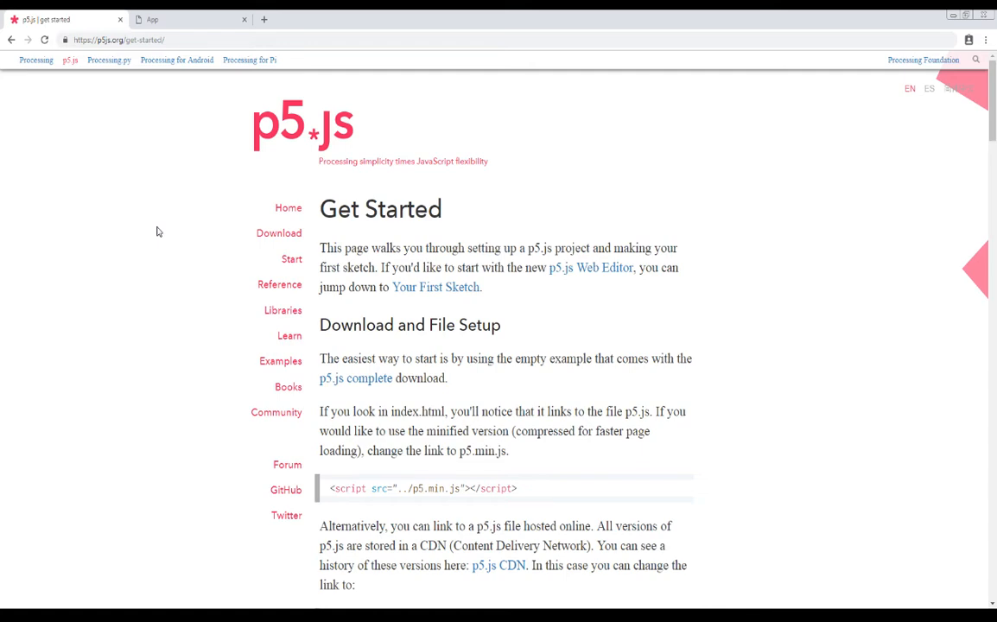
pyautogui.moveTo(428, 348)
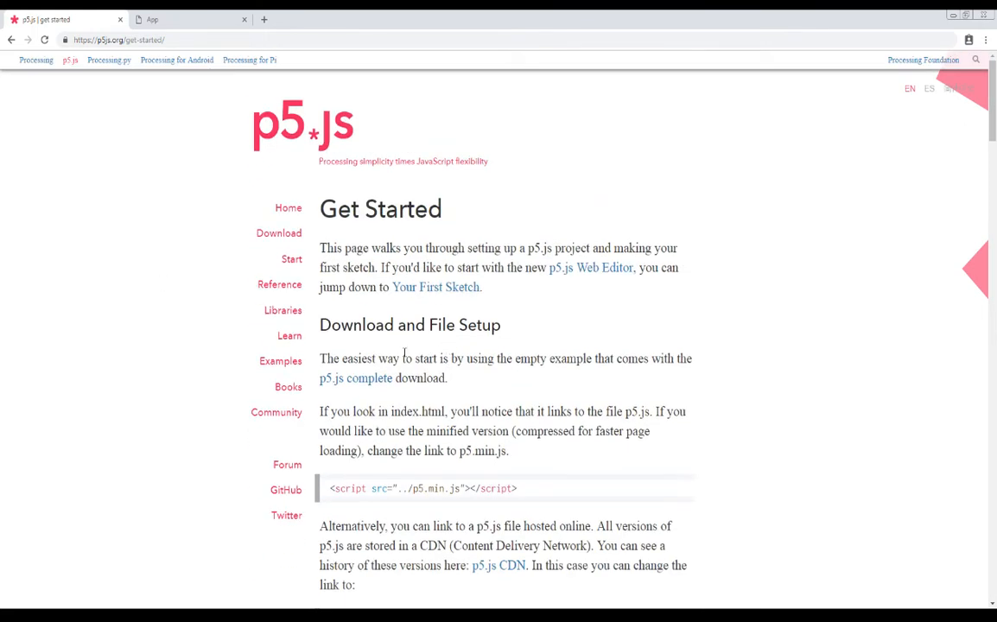
pyautogui.moveTo(369, 374)
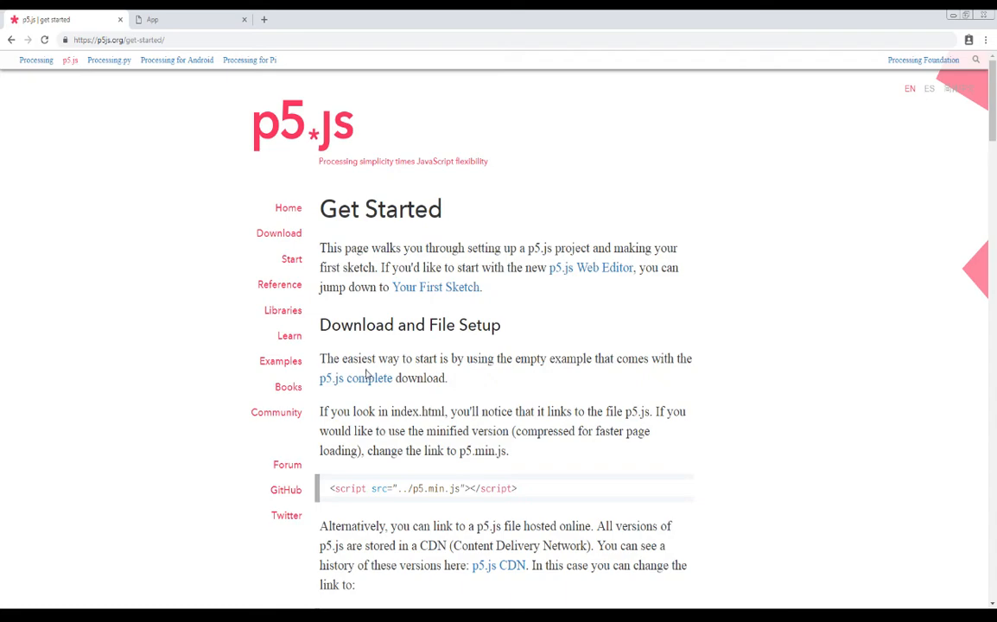
pyautogui.scroll(-3)
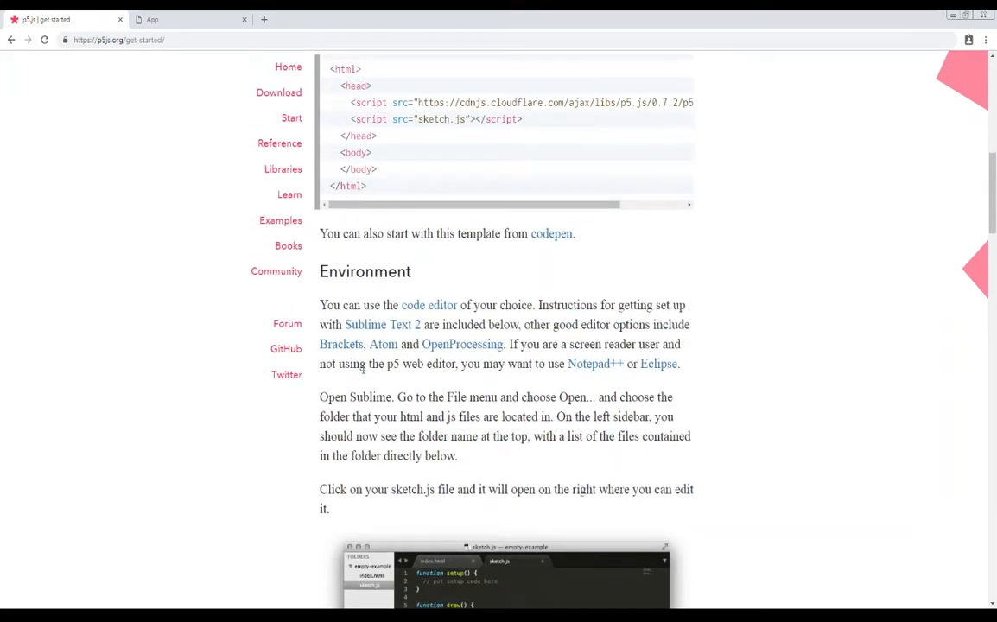
pyautogui.scroll(-3)
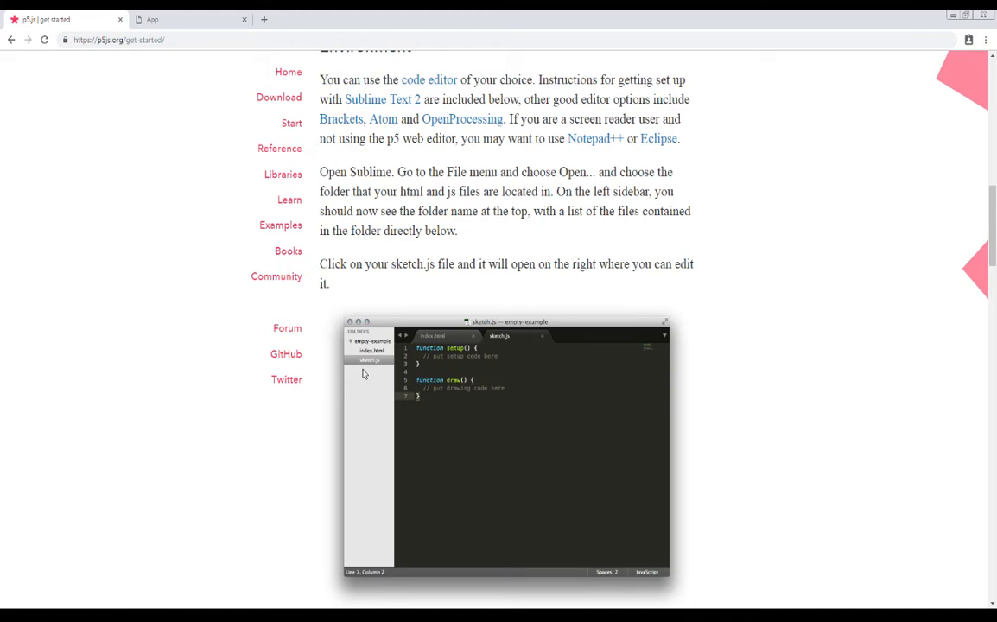
pyautogui.moveTo(378, 395)
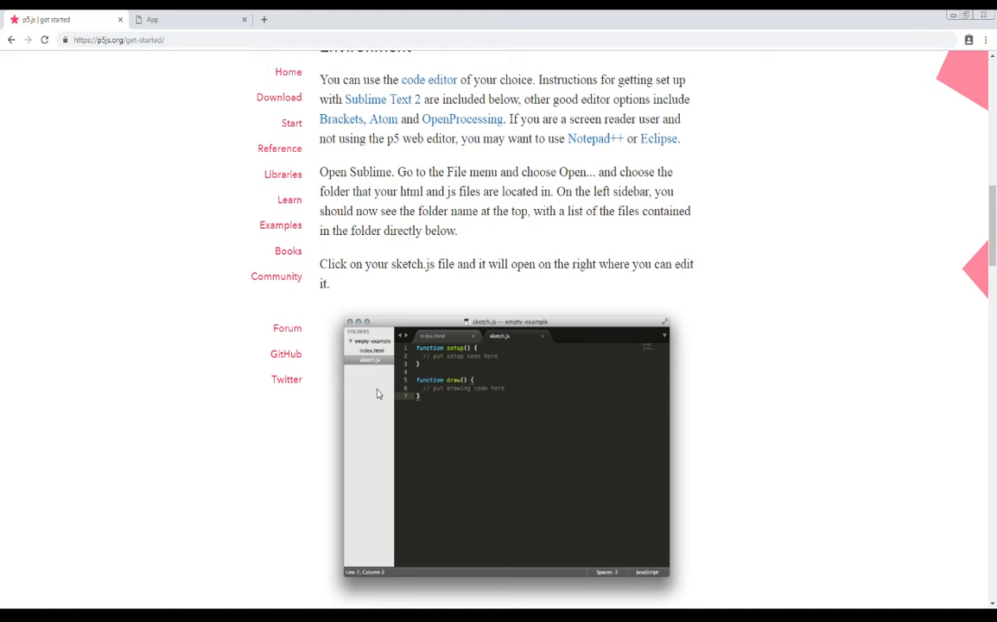
pyautogui.moveTo(435, 428)
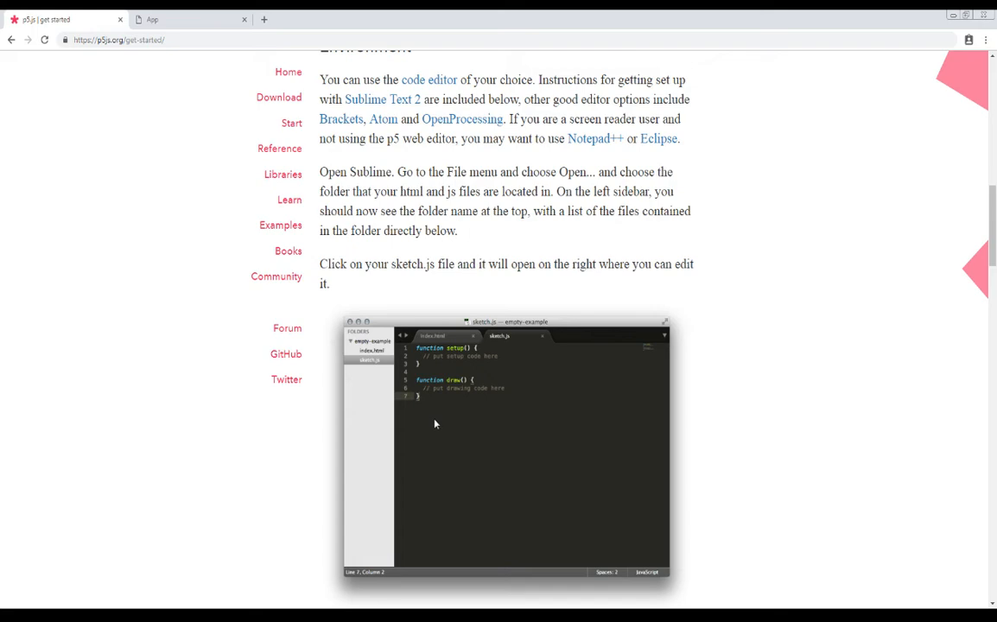
pyautogui.moveTo(432, 423)
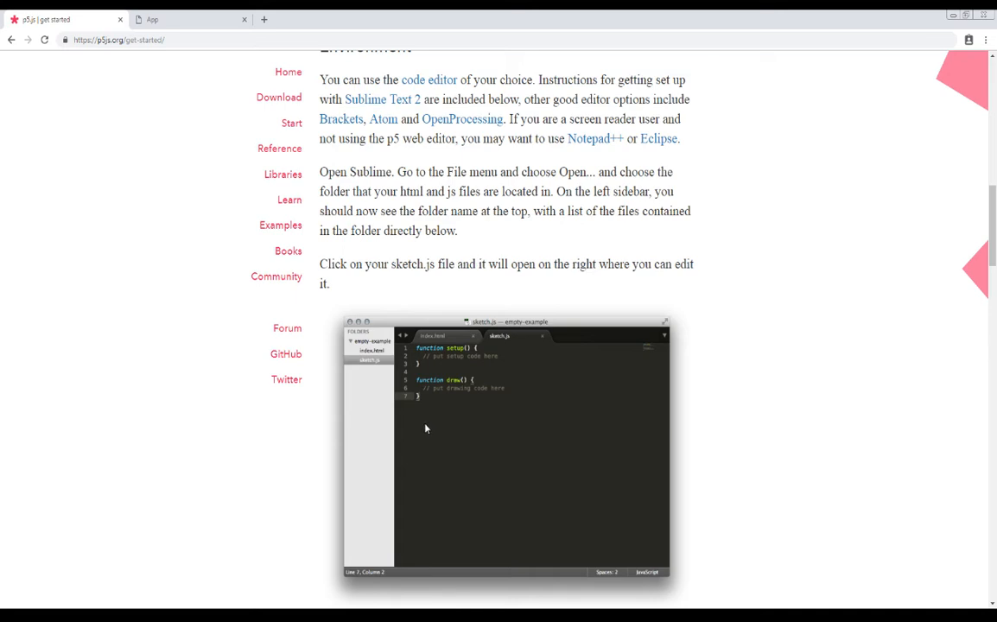
pyautogui.moveTo(428, 424)
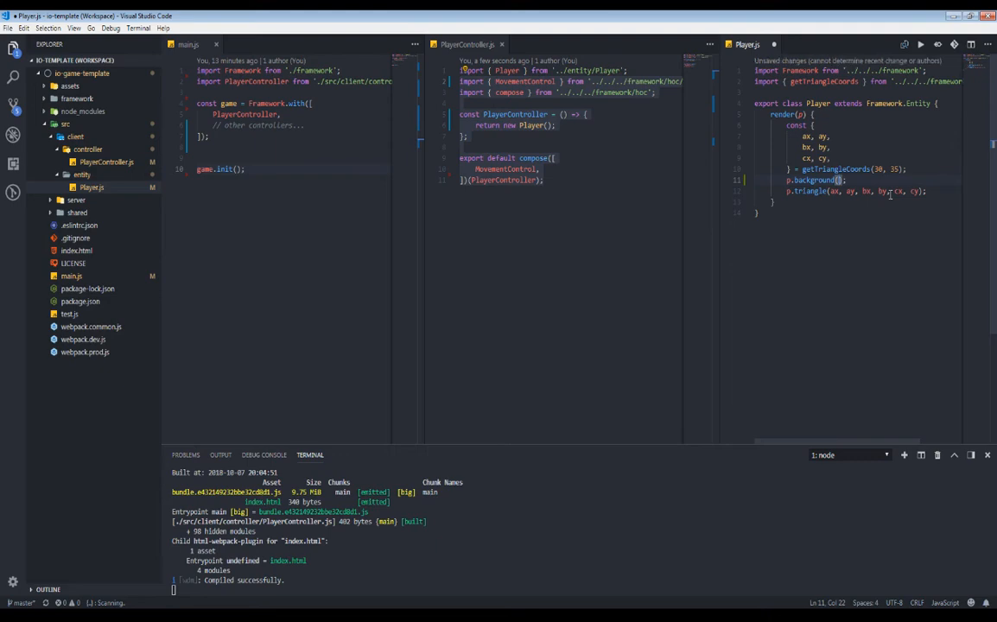
# Step: Change p.background(50) to p.background(150) in Player.js
pyautogui.write('50')
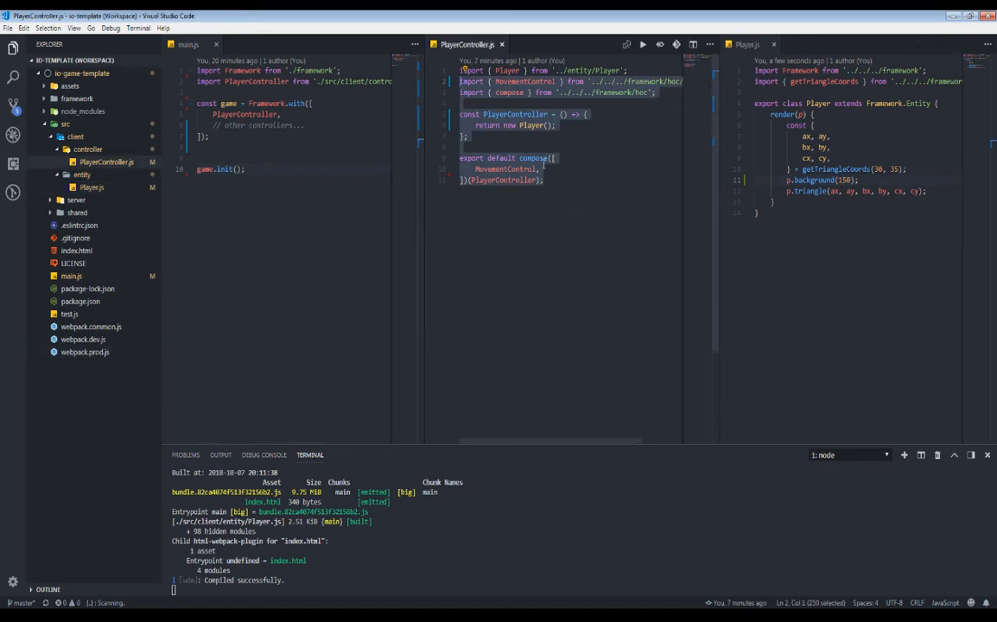
pyautogui.click(549, 196)
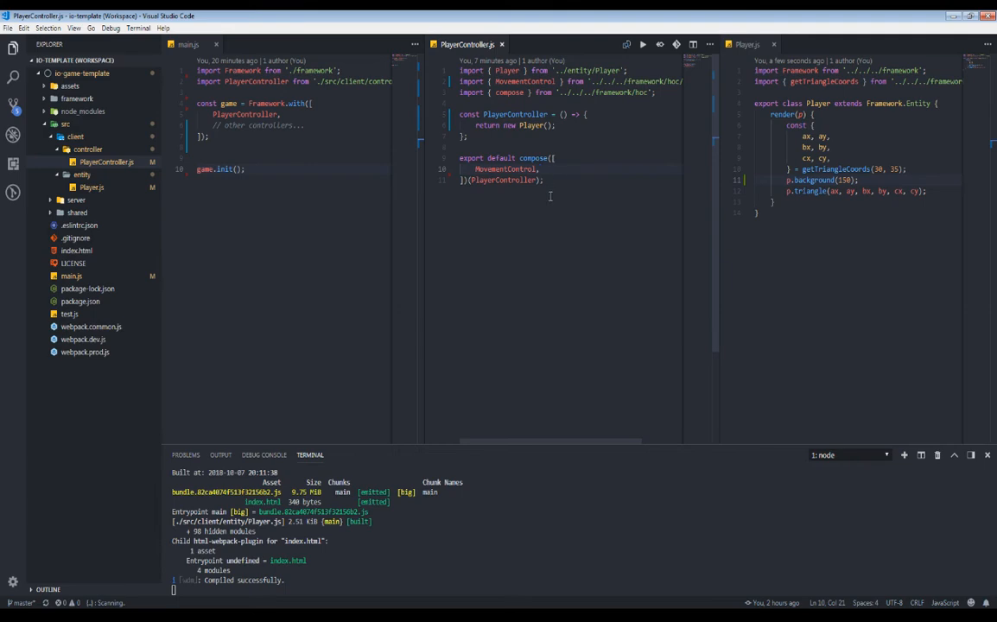
pyautogui.doubleClick(505, 168)
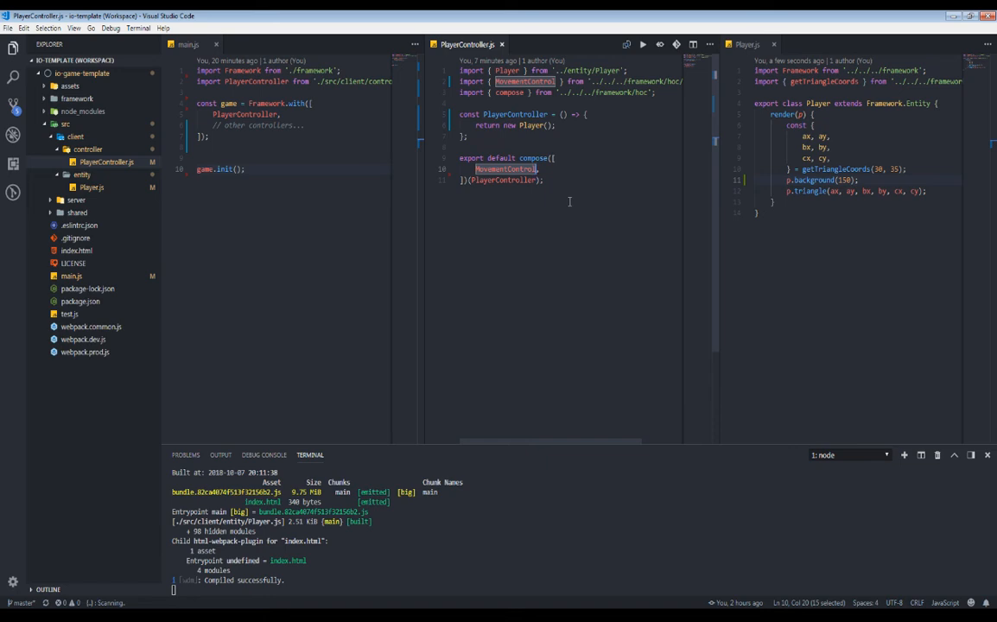
pyautogui.moveTo(847, 169)
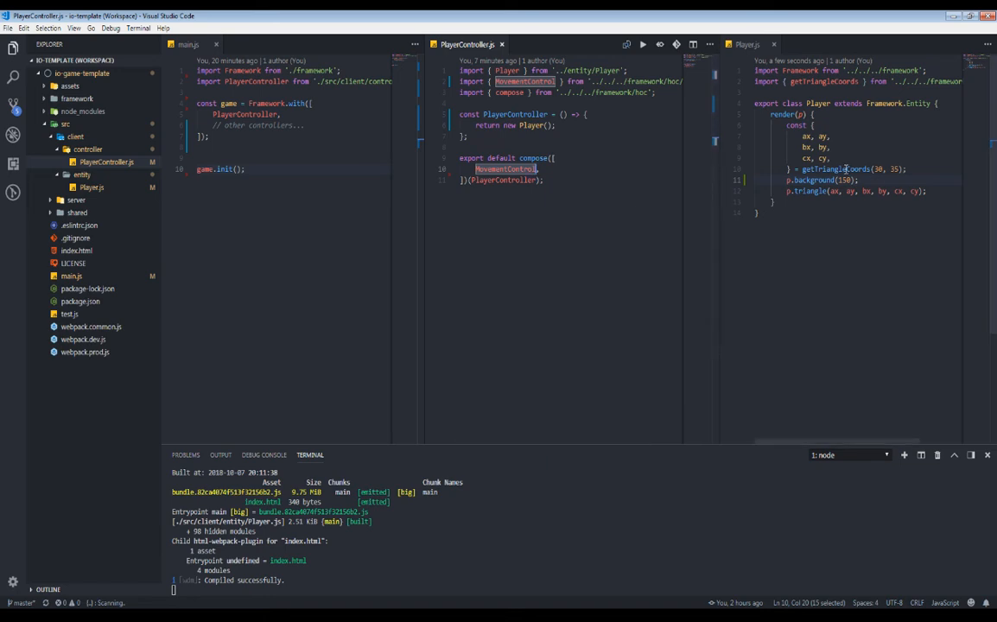
pyautogui.moveTo(891, 145)
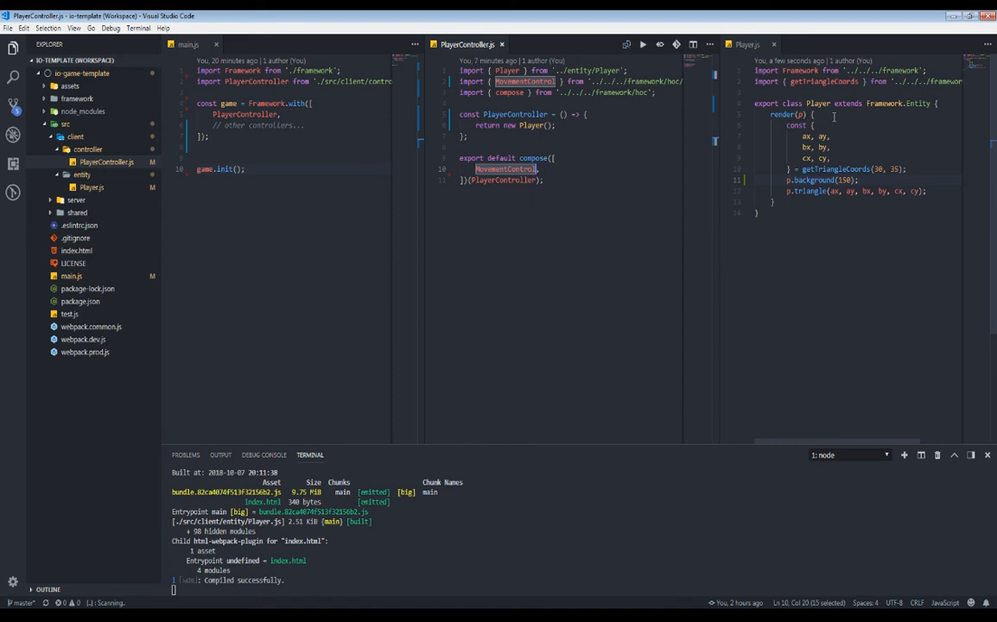
pyautogui.moveTo(882, 102)
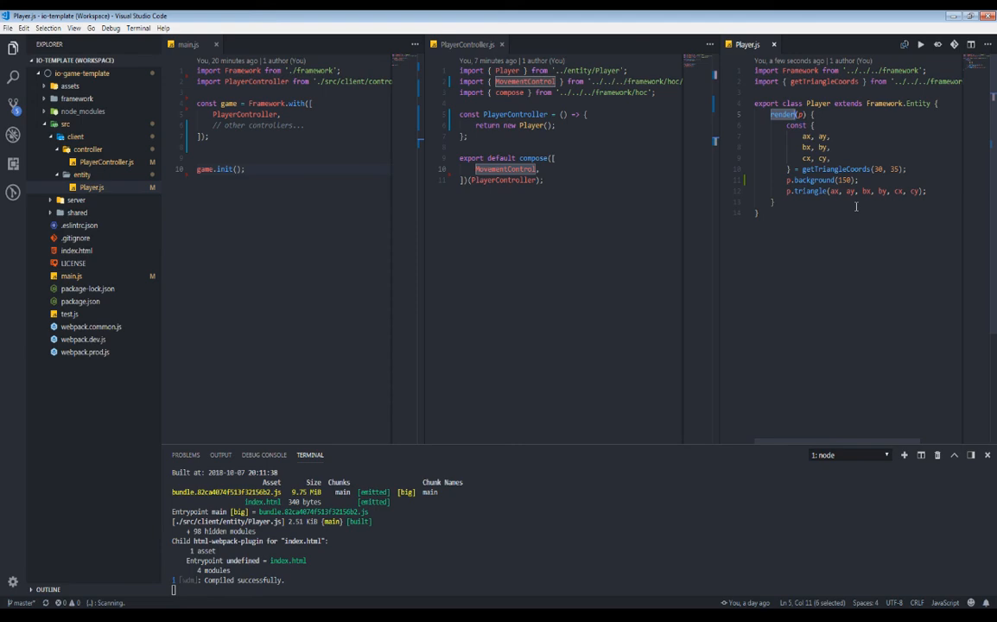
pyautogui.moveTo(805, 195)
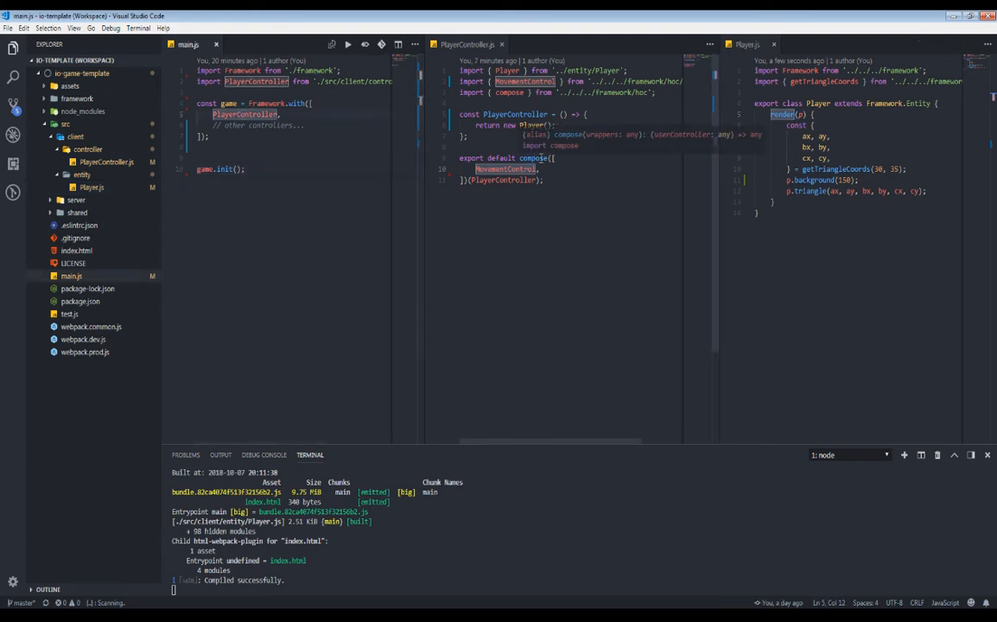
# Step: Place the cursor after PlayerController's opening brace in PlayerController.js
pyautogui.click(557, 157)
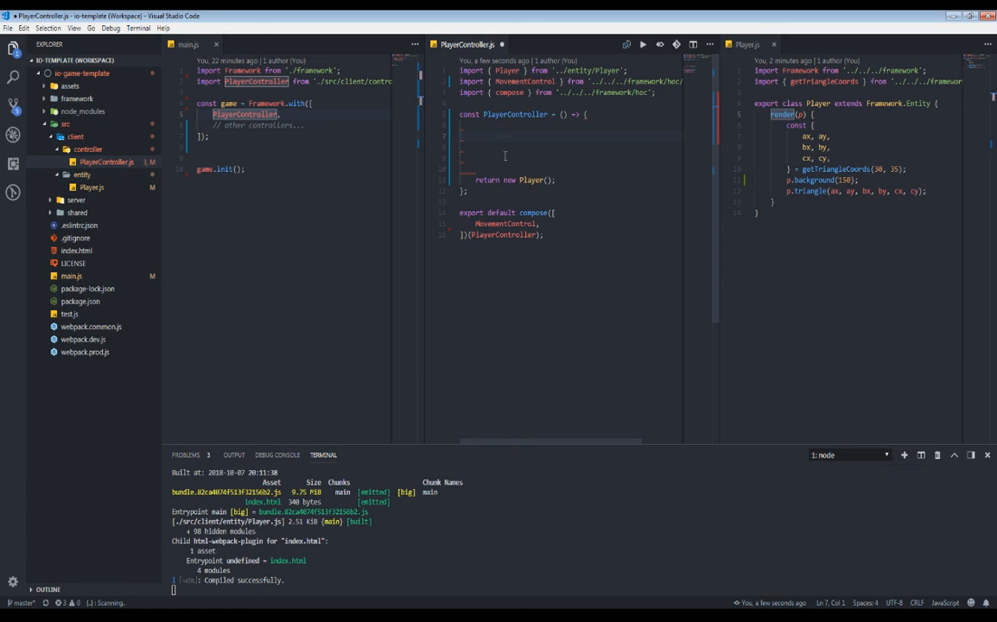
pyautogui.moveTo(484, 389)
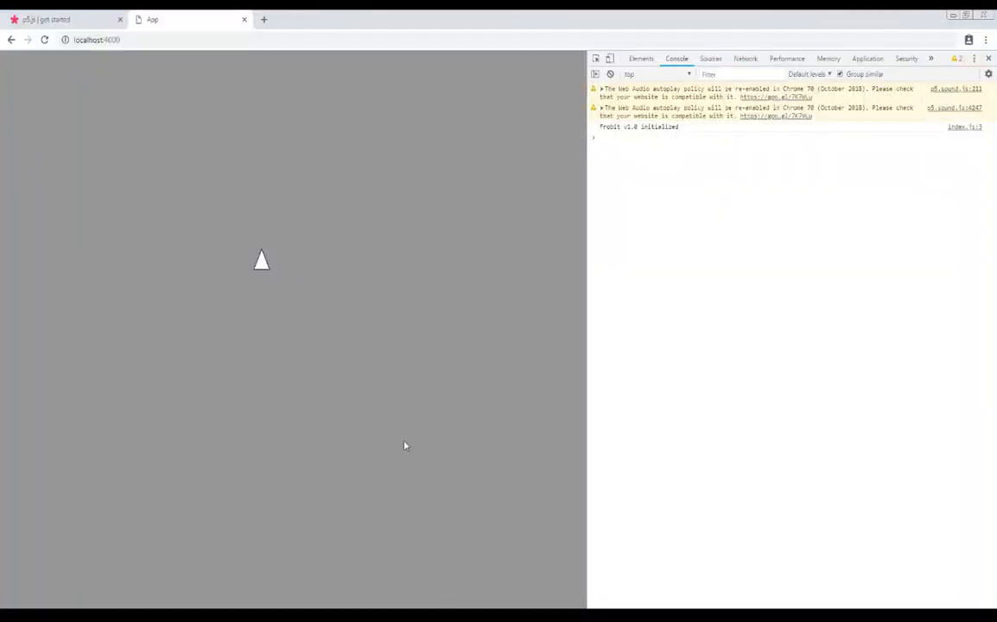
pyautogui.moveTo(324, 377)
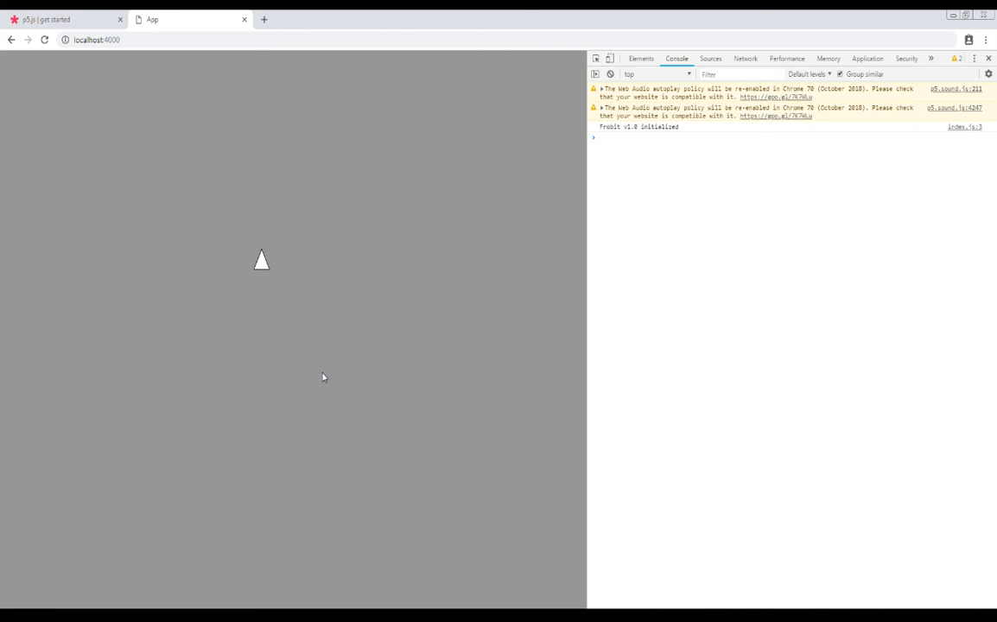